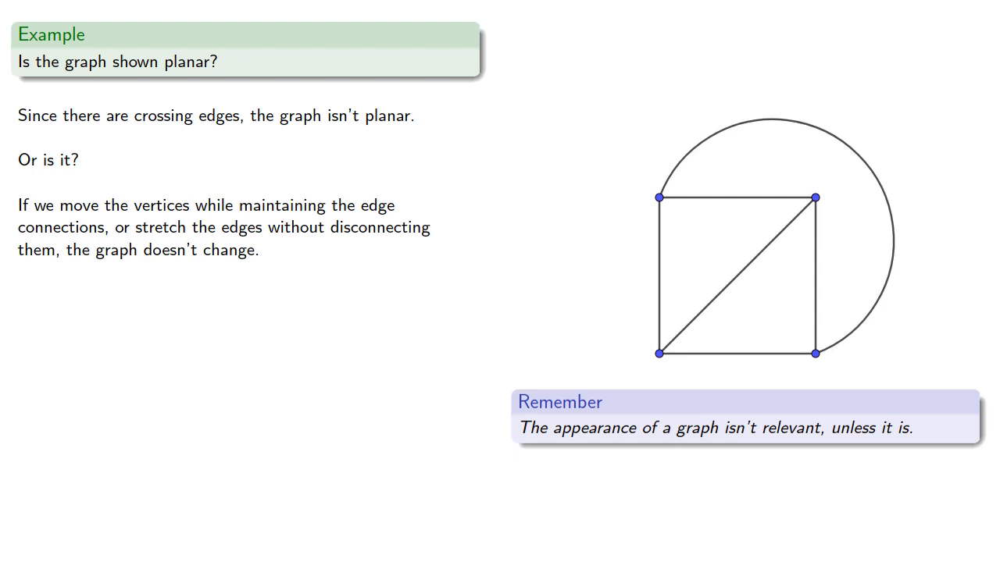
key("right")
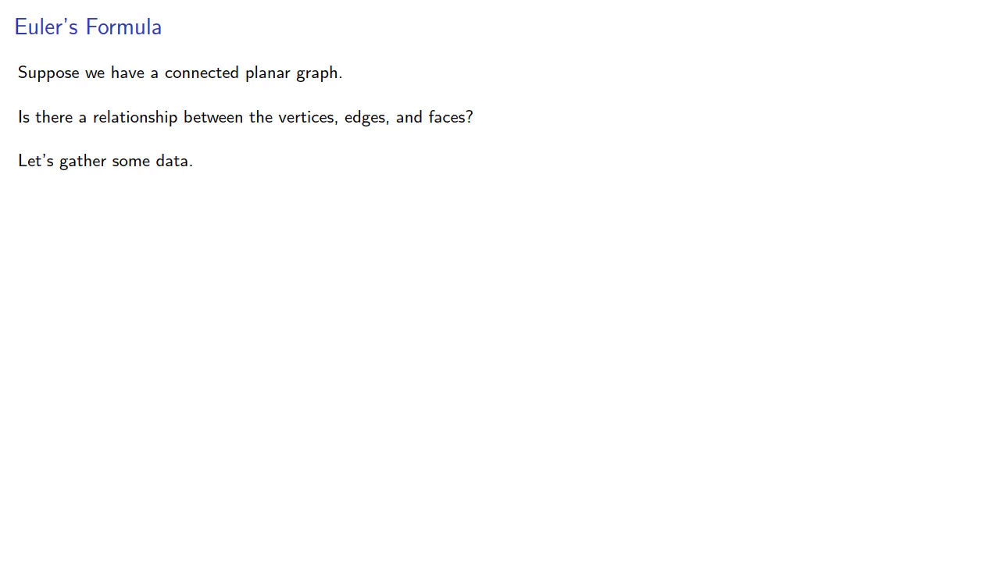
key("Right")
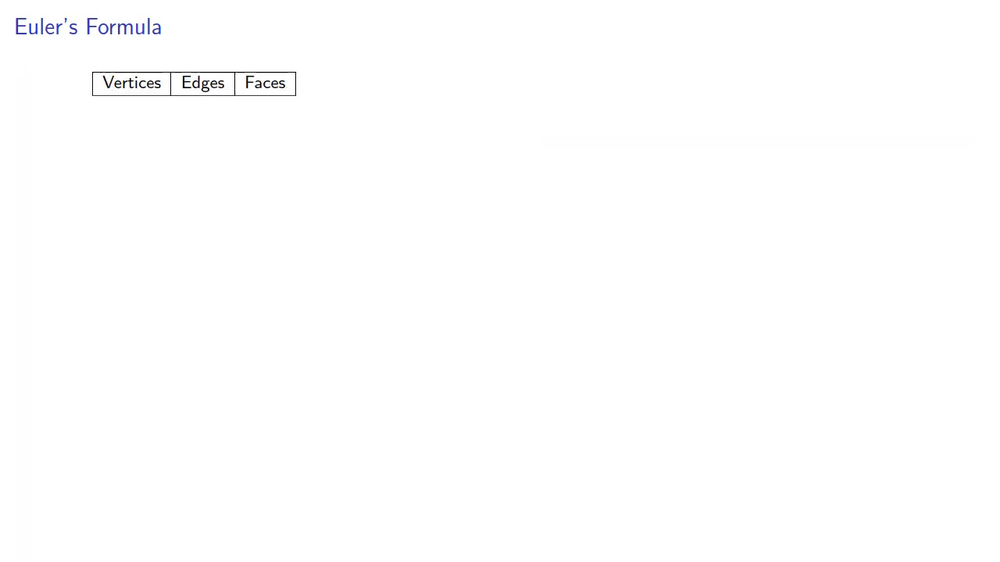